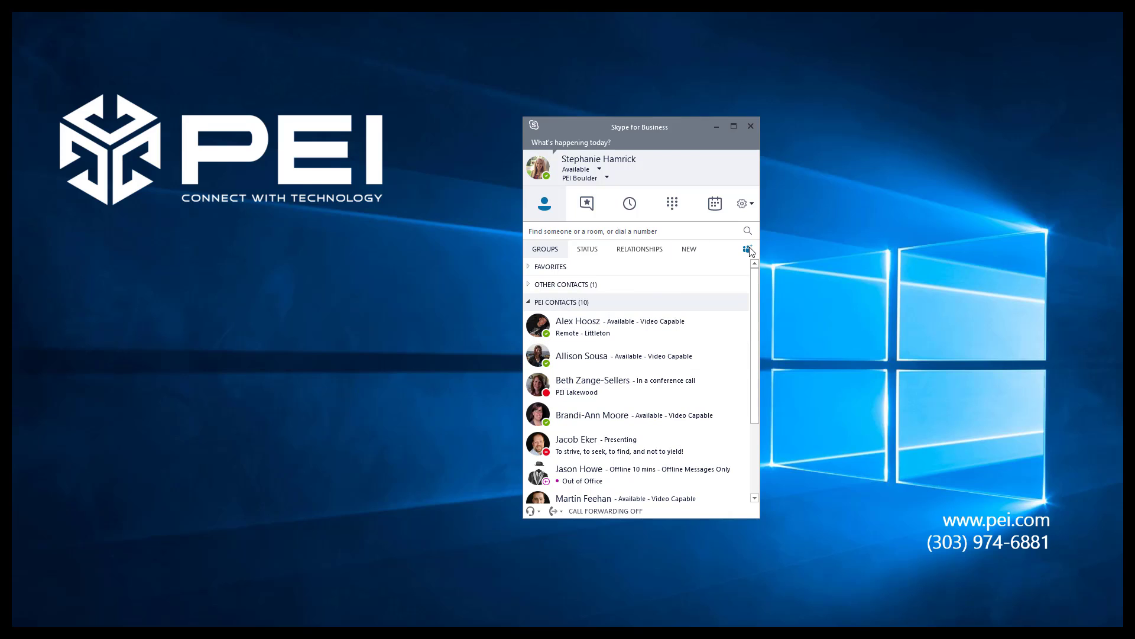
# - Open the Add a Contact menu with its new-group option
pyautogui.click(748, 249)
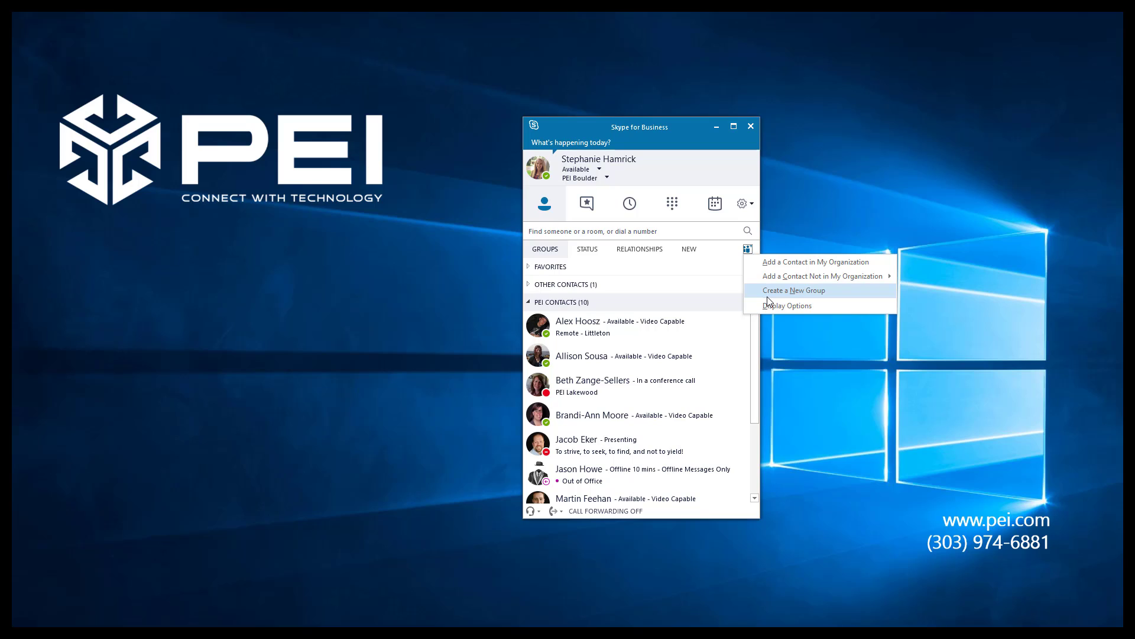
# - Dismiss the add-contact menu and search contacts for 'adam'
pyautogui.click(640, 230)
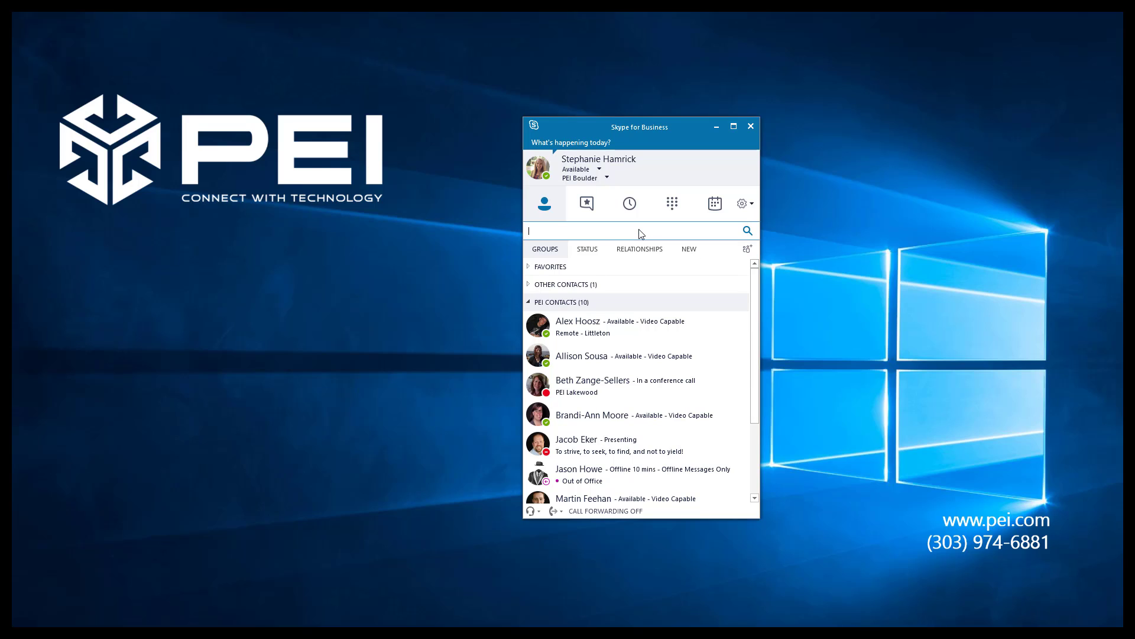
pyautogui.click(638, 230)
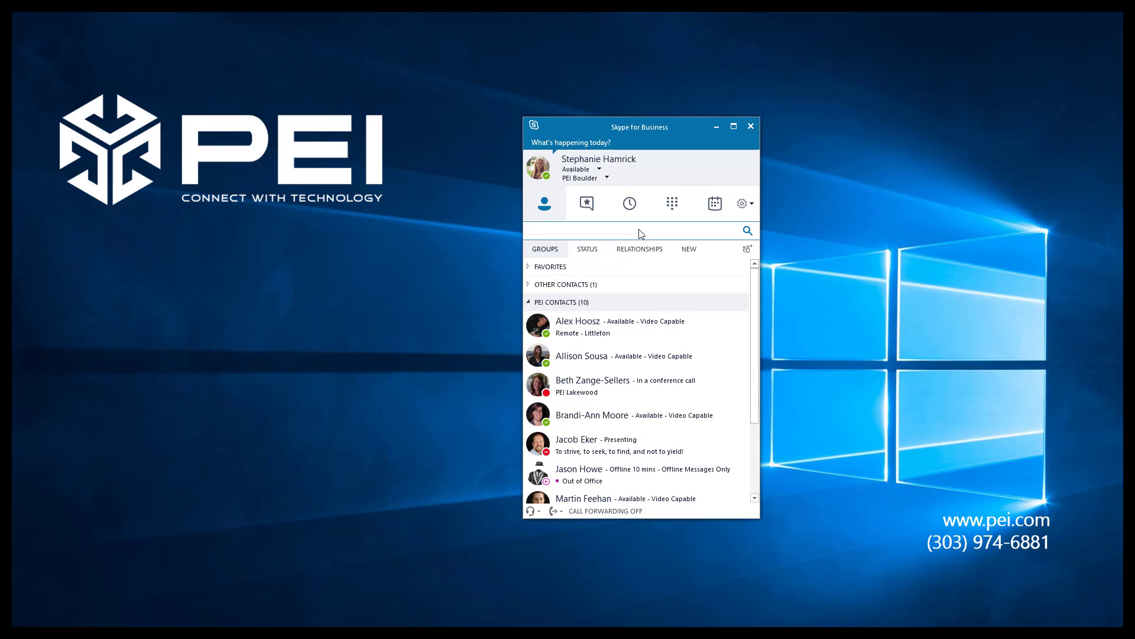
pyautogui.write('adam')
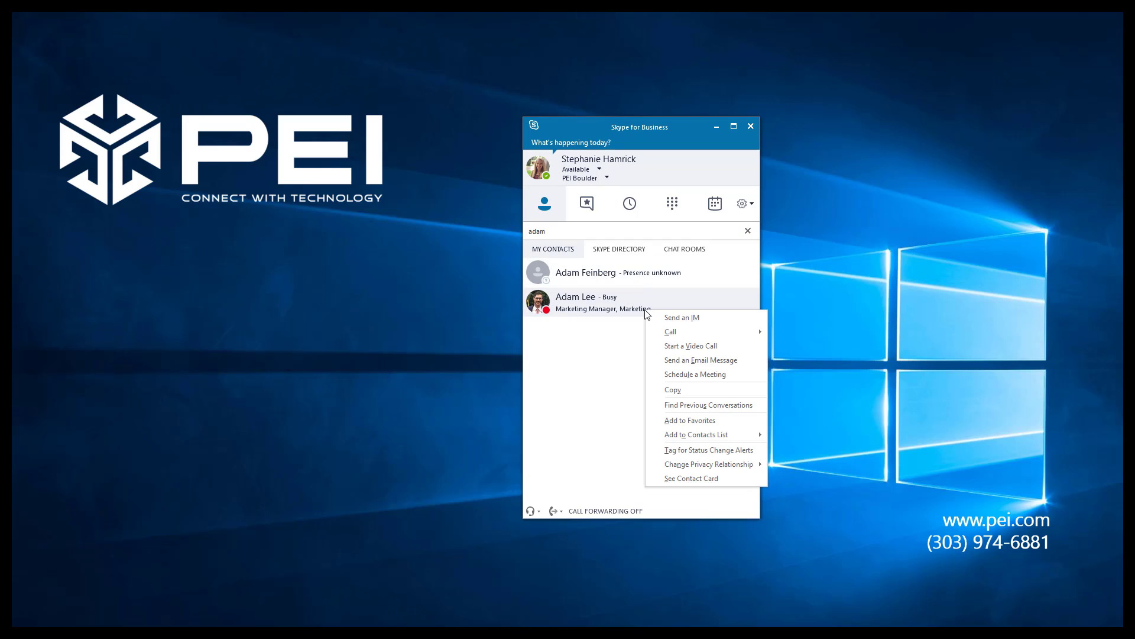
pyautogui.moveTo(688, 420)
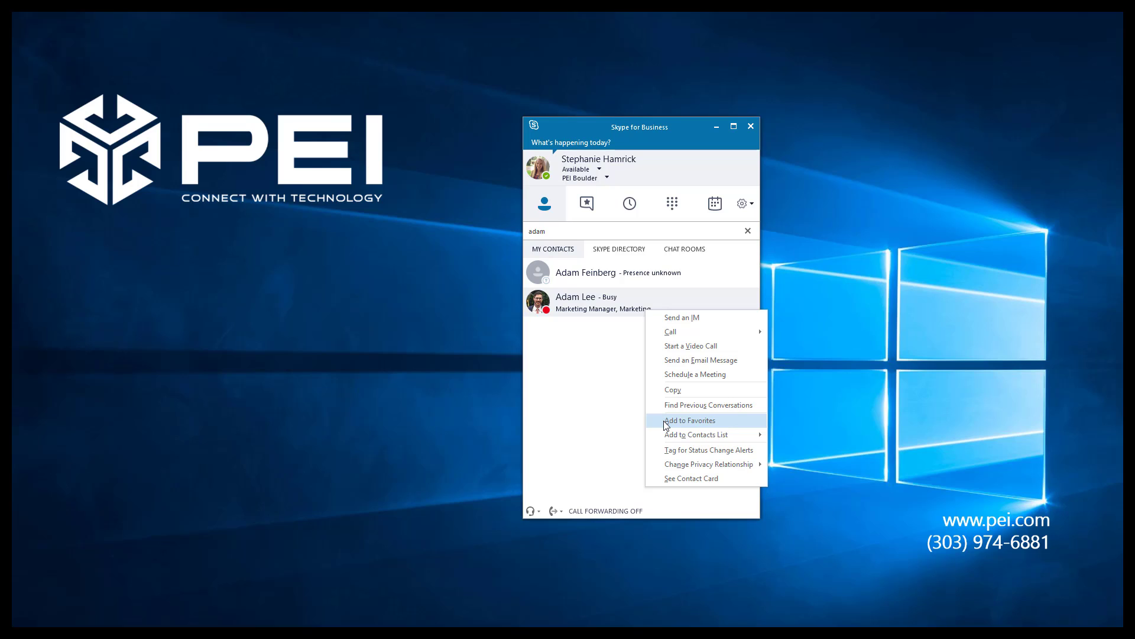
pyautogui.moveTo(746, 212)
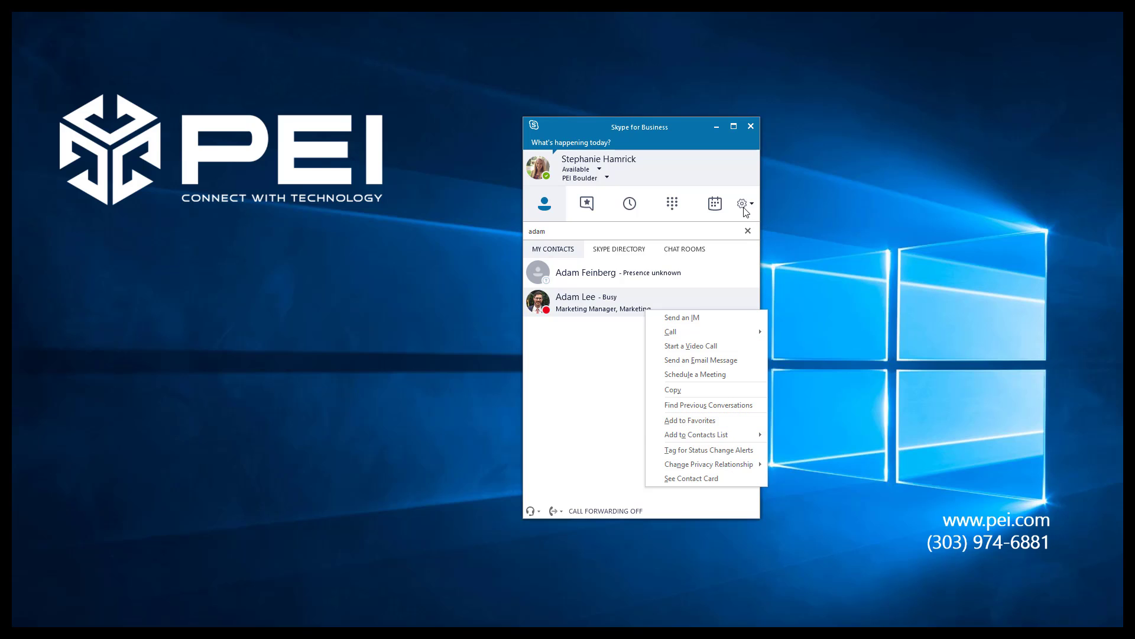
# - Uncheck the Favorites group in Options > Contacts List
pyautogui.click(741, 204)
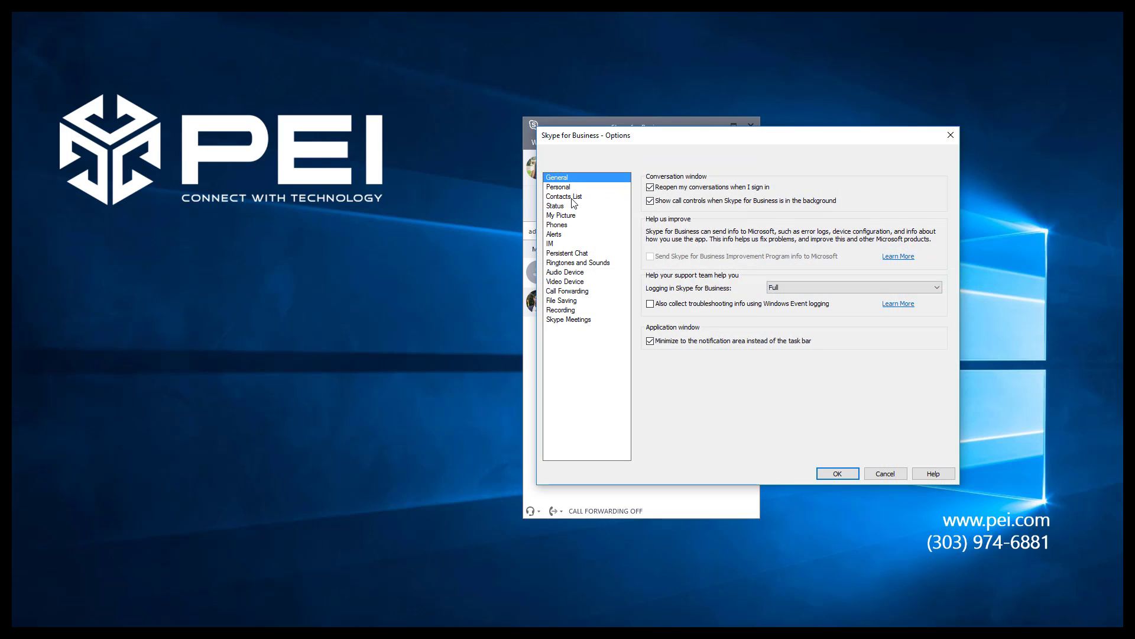
pyautogui.click(564, 197)
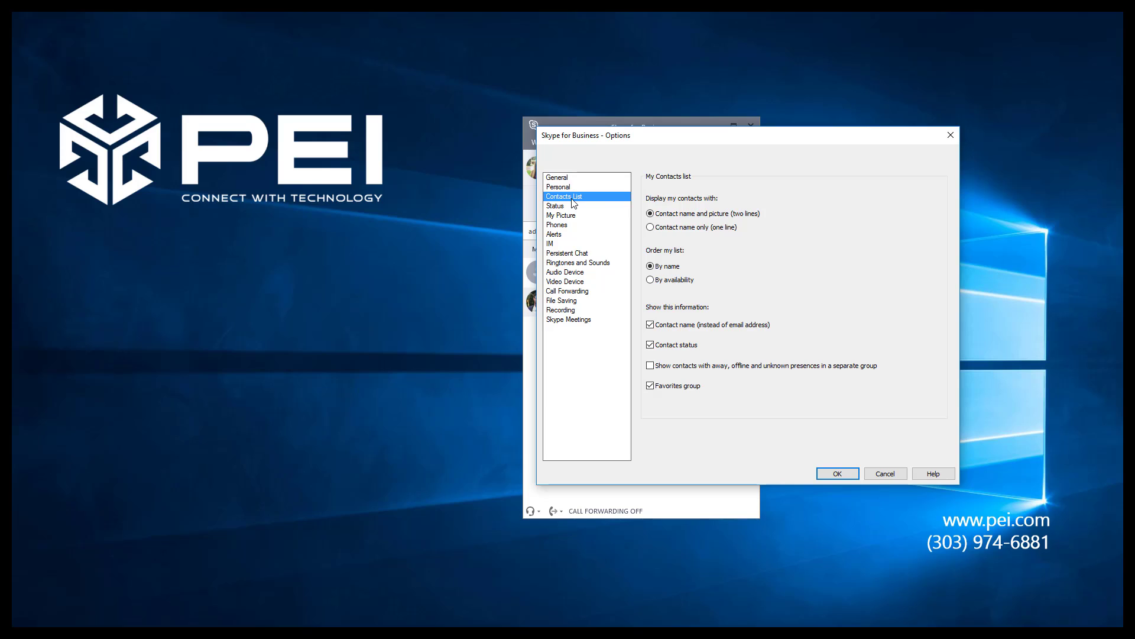
pyautogui.click(649, 384)
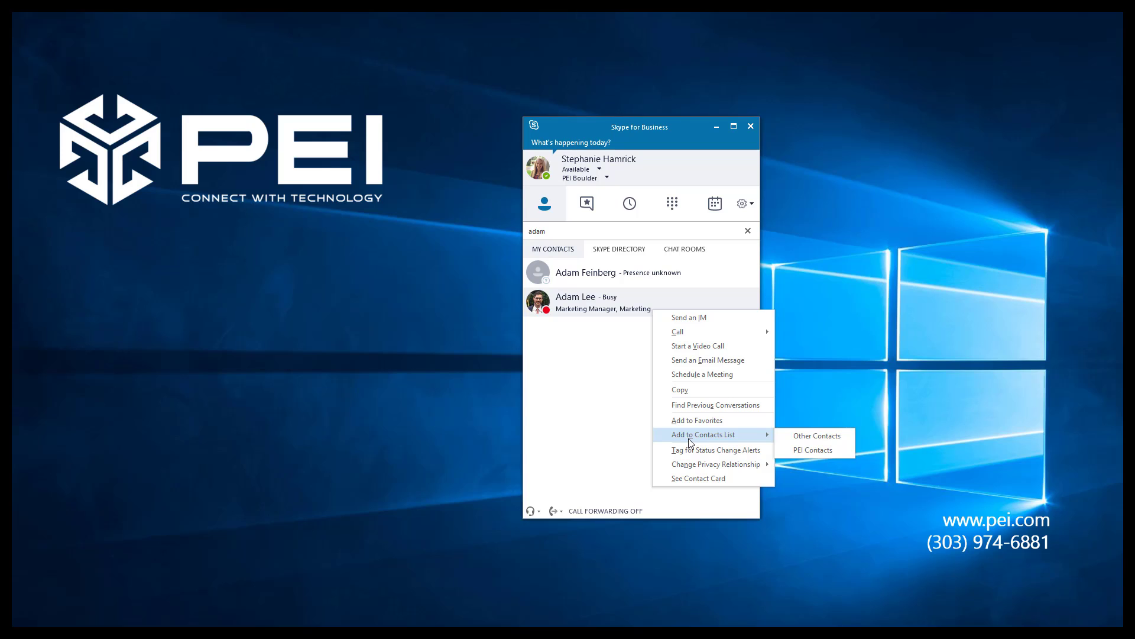
pyautogui.moveTo(812, 449)
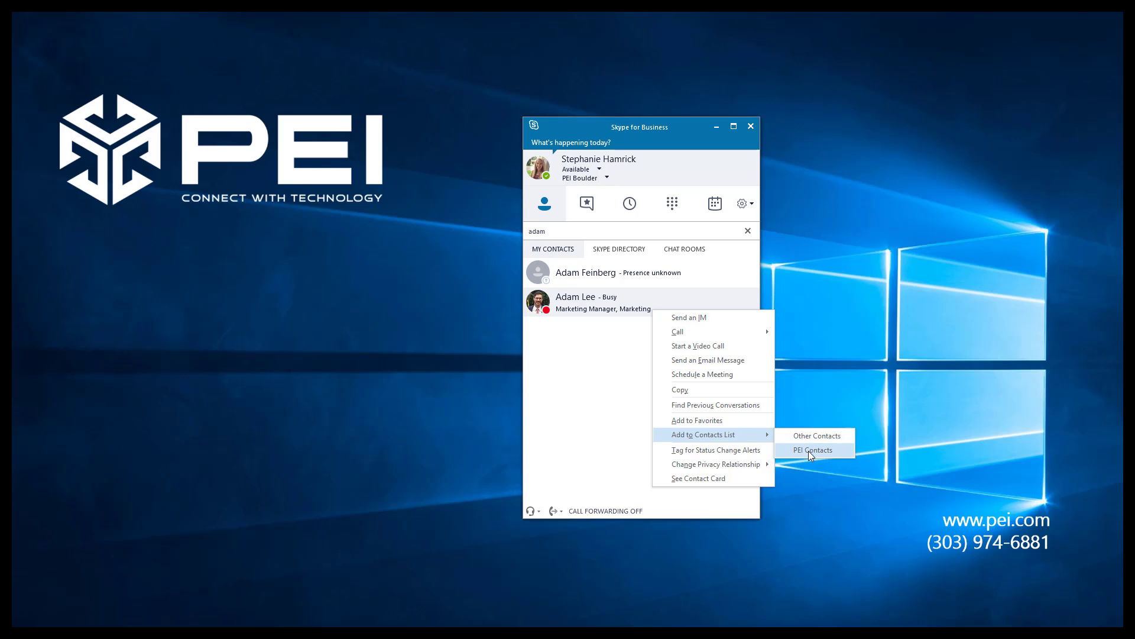
pyautogui.click(812, 450)
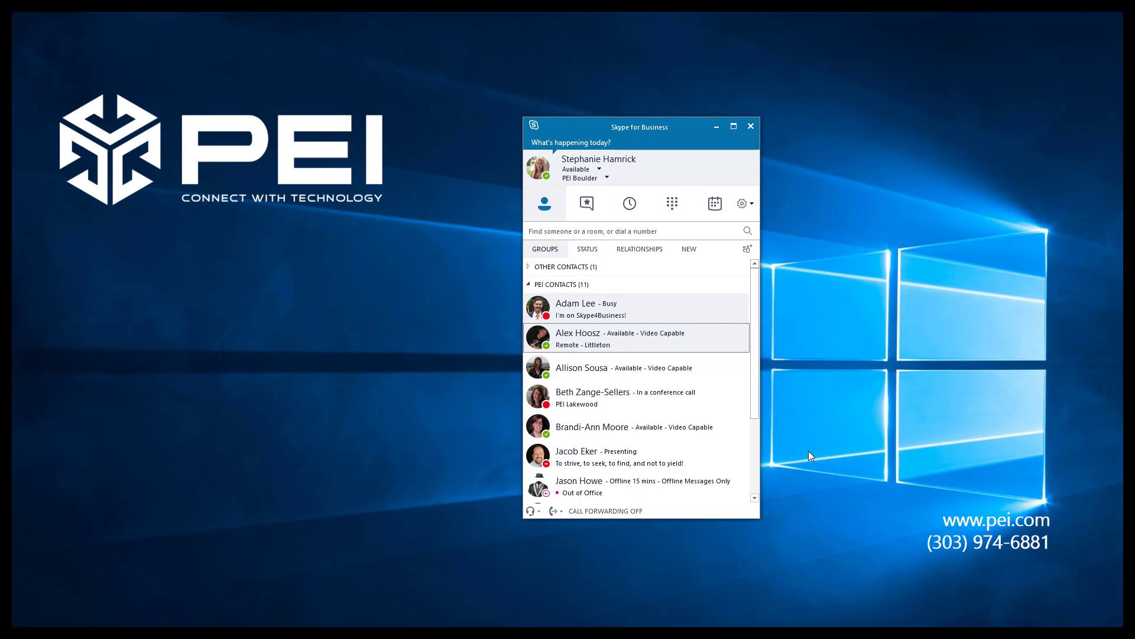
pyautogui.moveTo(636, 314)
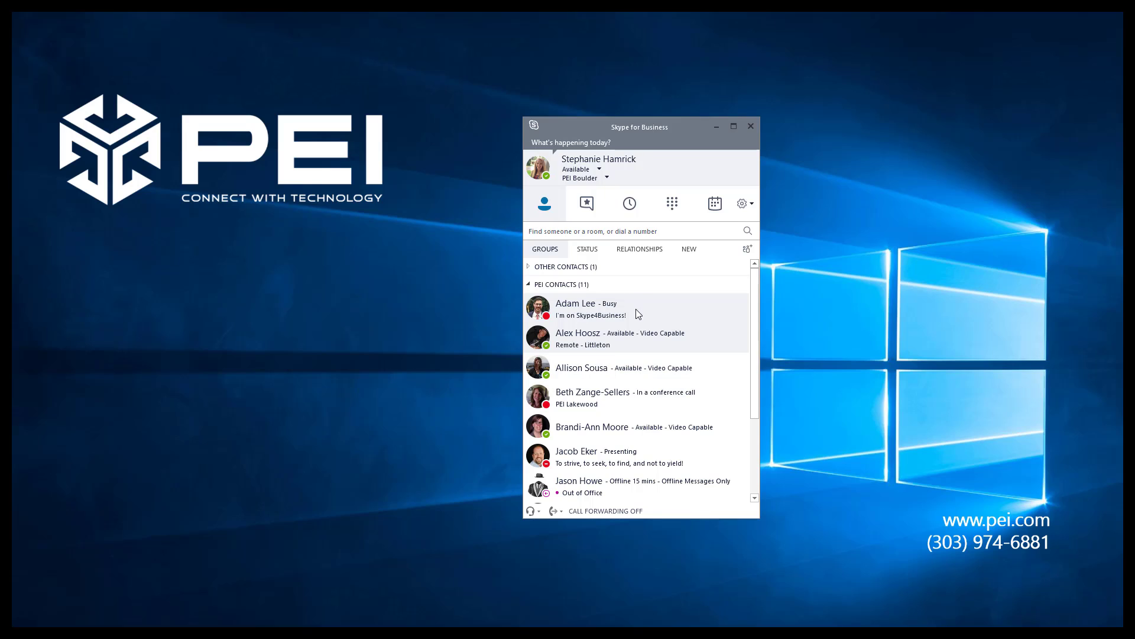